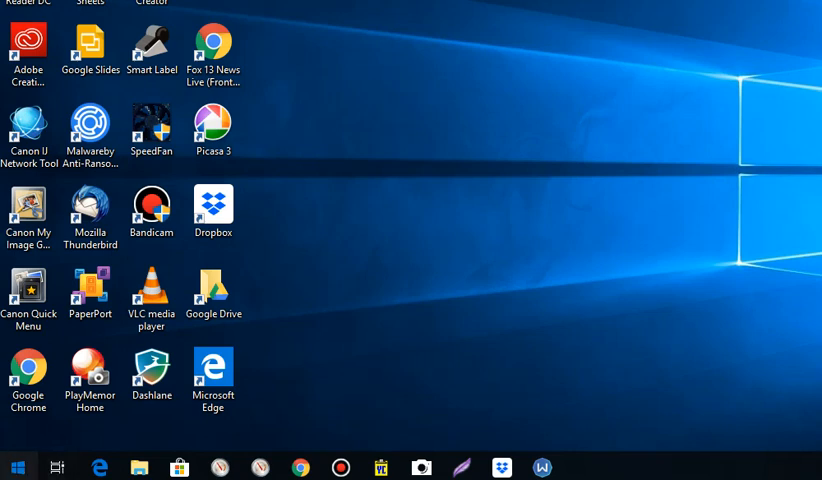
# - Open the Windows Start menu with its app list and live tiles
pyautogui.click(18, 467)
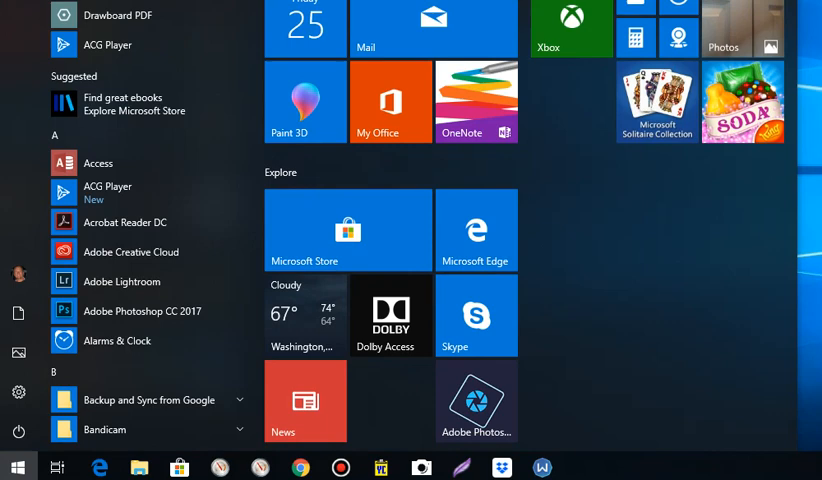
pyautogui.moveTo(18, 392)
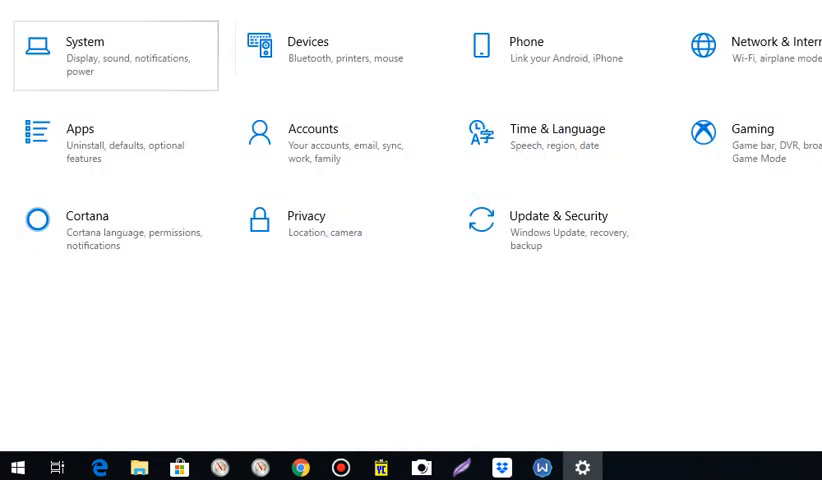
# - Open Apps & features in Settings and focus the 'Search this list' box
pyautogui.click(79, 128)
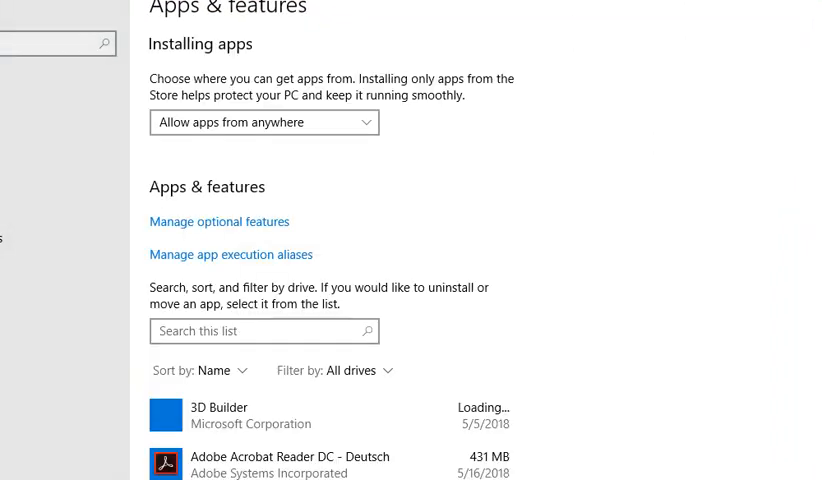
pyautogui.click(264, 330)
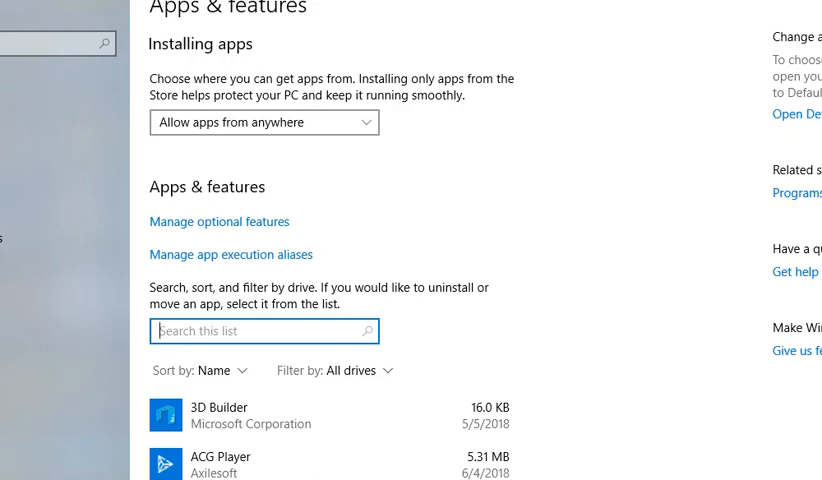
# - Filter installed apps by 'canon' and expand Canon IJ Network Tool's uninstall options
pyautogui.write('c')
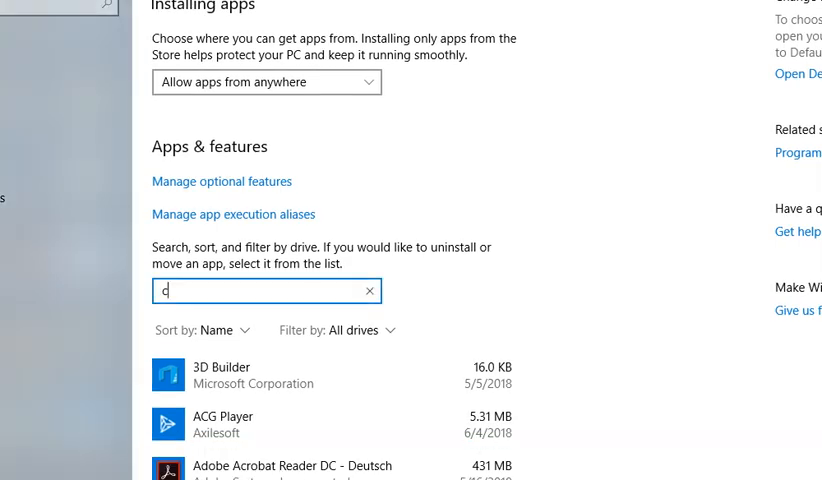
pyautogui.write('an')
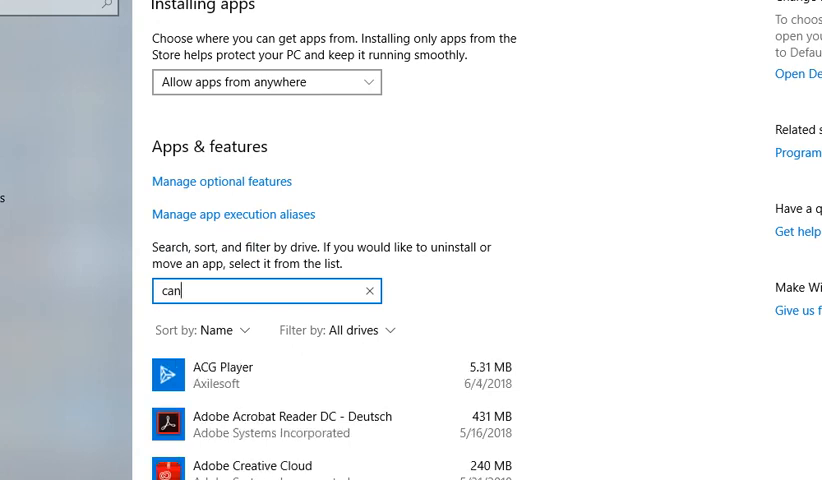
pyautogui.write('on')
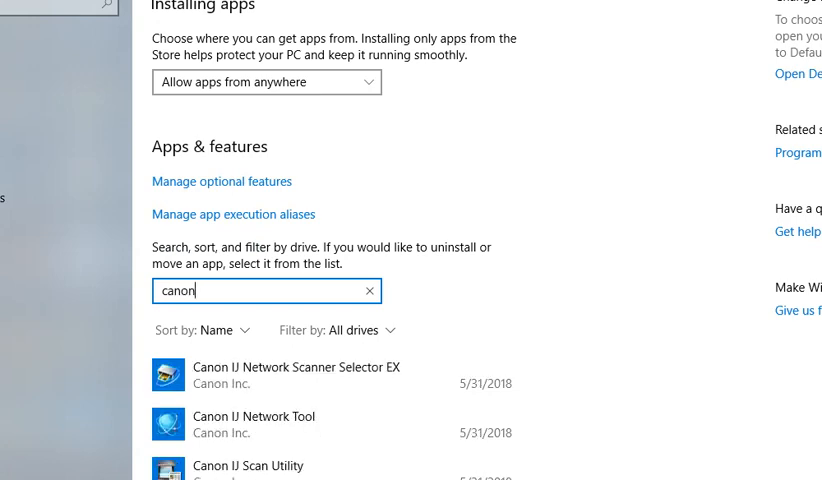
pyautogui.click(330, 375)
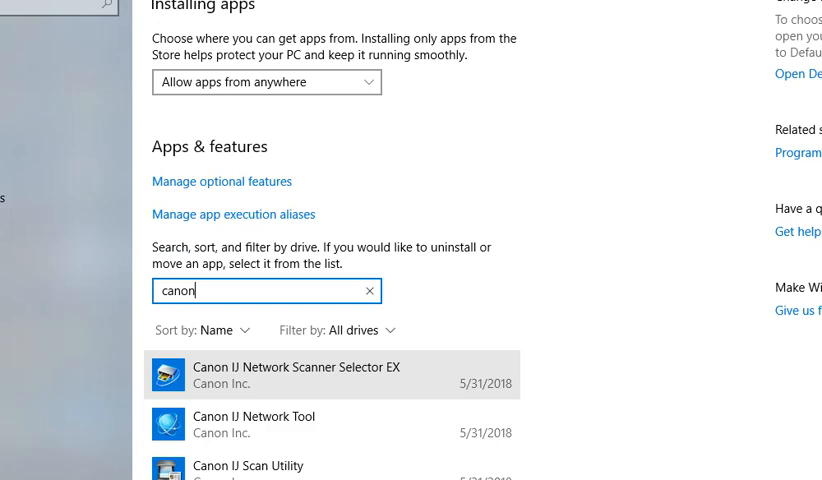
pyautogui.moveTo(296, 374)
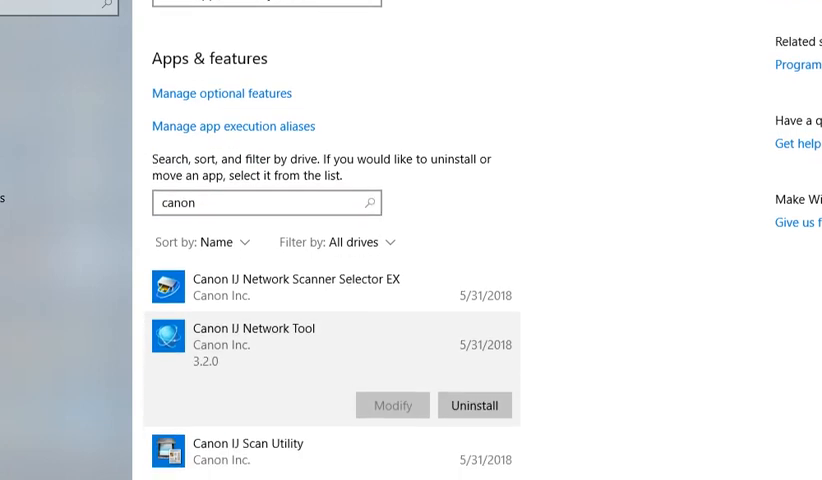
pyautogui.scroll(-3)
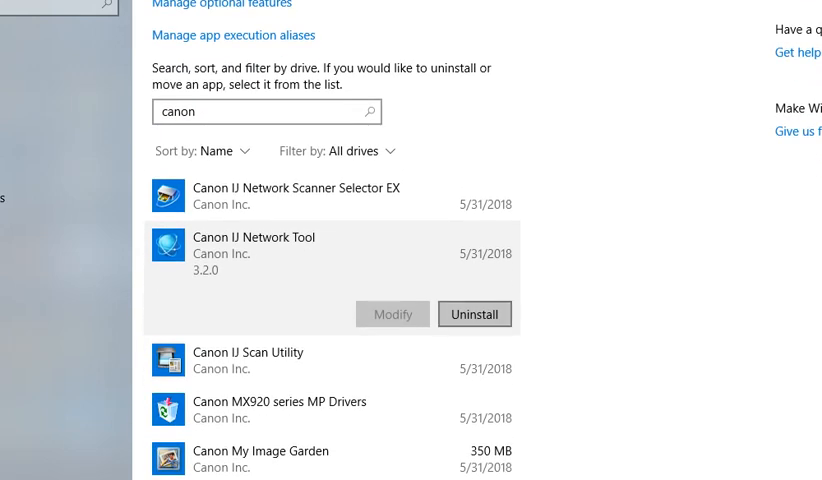
pyautogui.scroll(3)
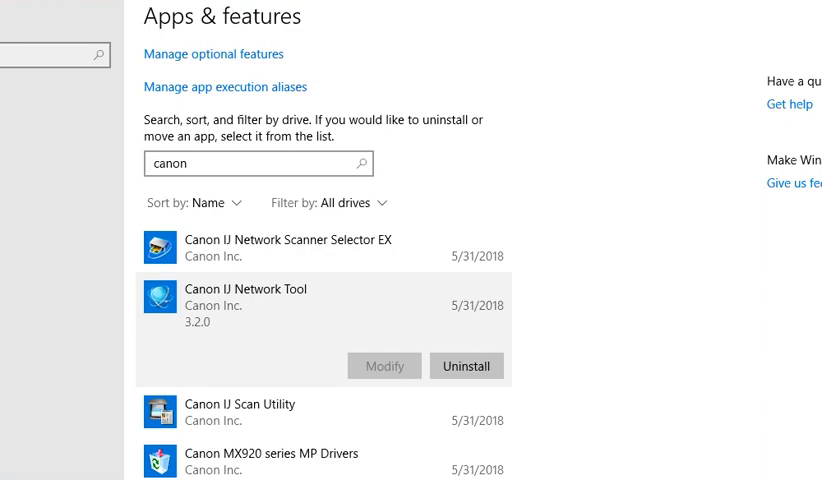
pyautogui.scroll(-3)
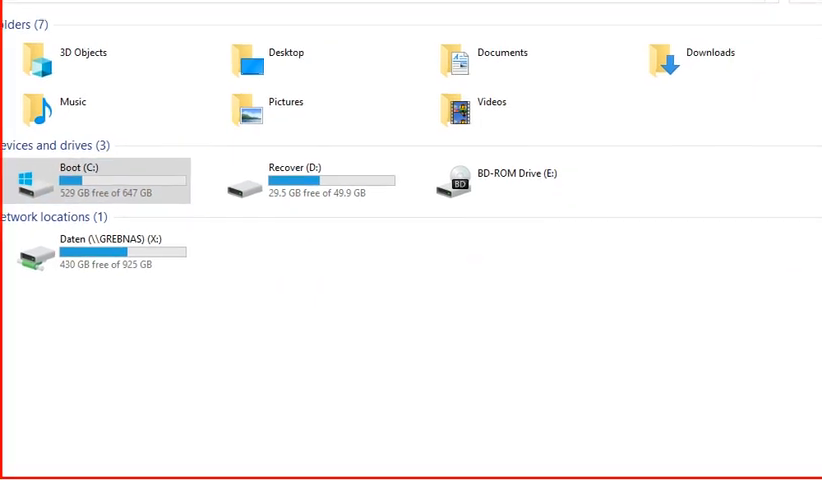
# - Select the Boot (C:) drive under Devices and drives and open it
pyautogui.click(522, 55)
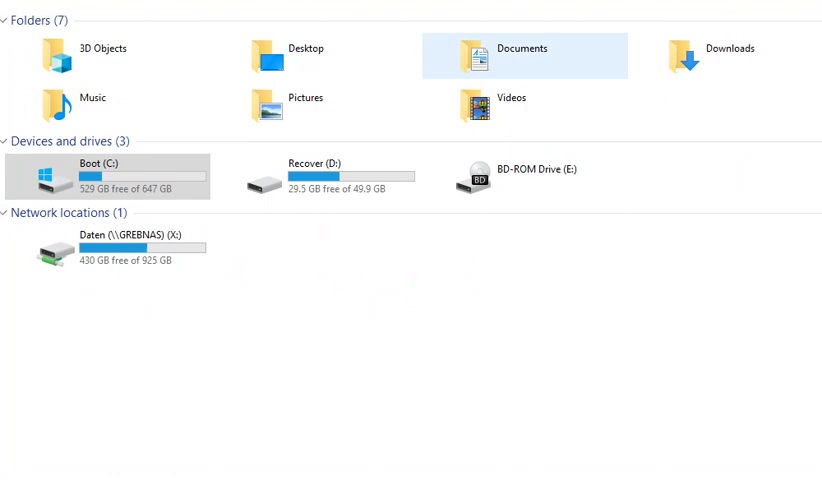
pyautogui.click(320, 176)
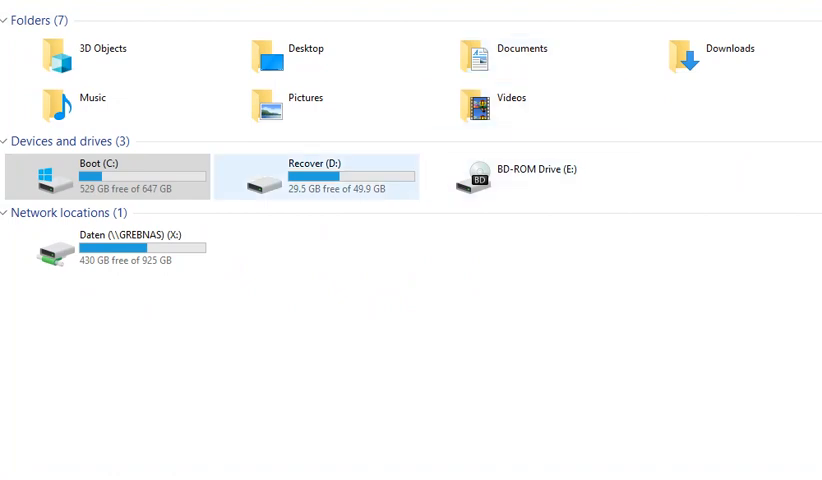
pyautogui.click(107, 175)
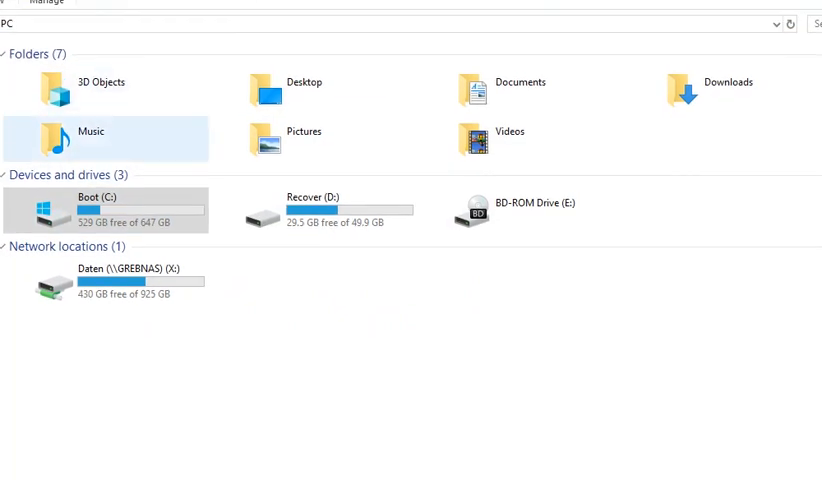
pyautogui.click(315, 210)
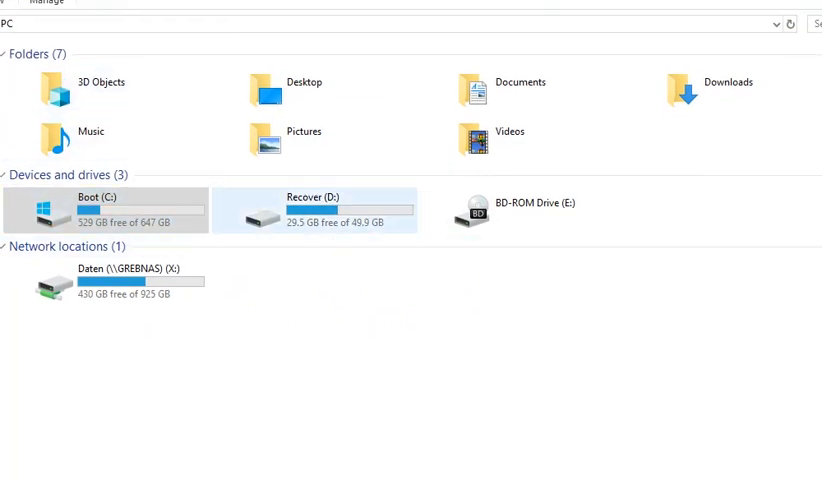
pyautogui.click(105, 208)
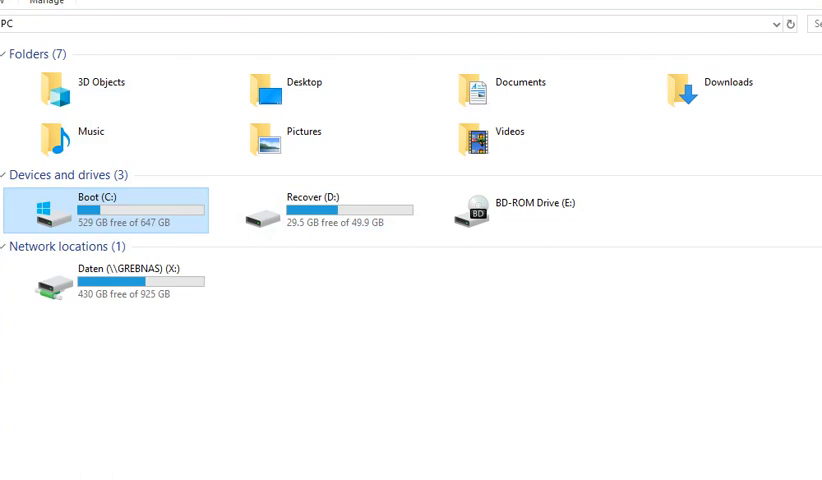
pyautogui.click(320, 200)
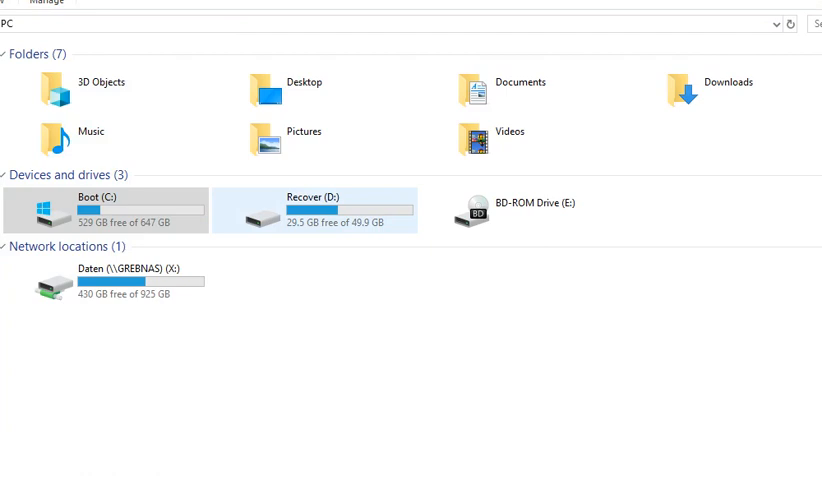
pyautogui.click(100, 209)
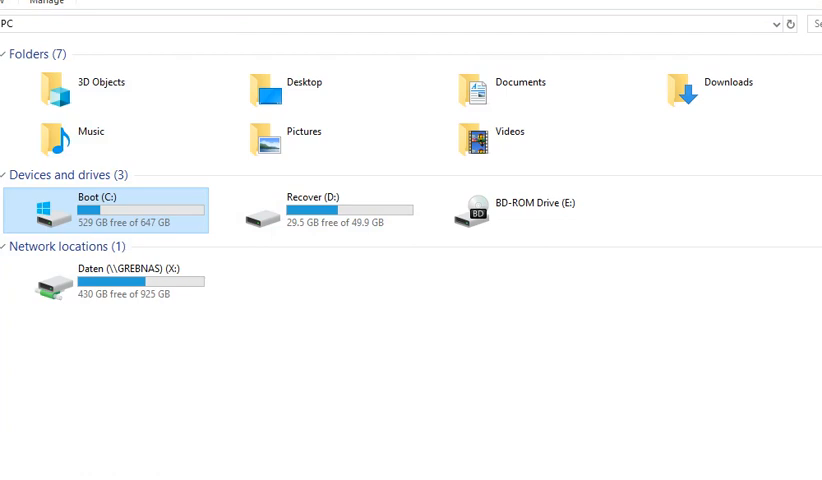
pyautogui.doubleClick(112, 203)
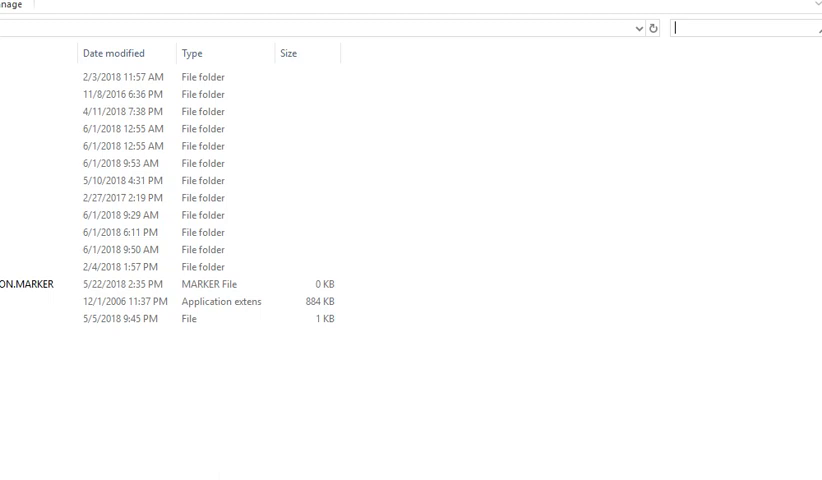
# - Search the C: drive for 'canon', finding WinSxS folders and canonurl.dll
pyautogui.write('canon')
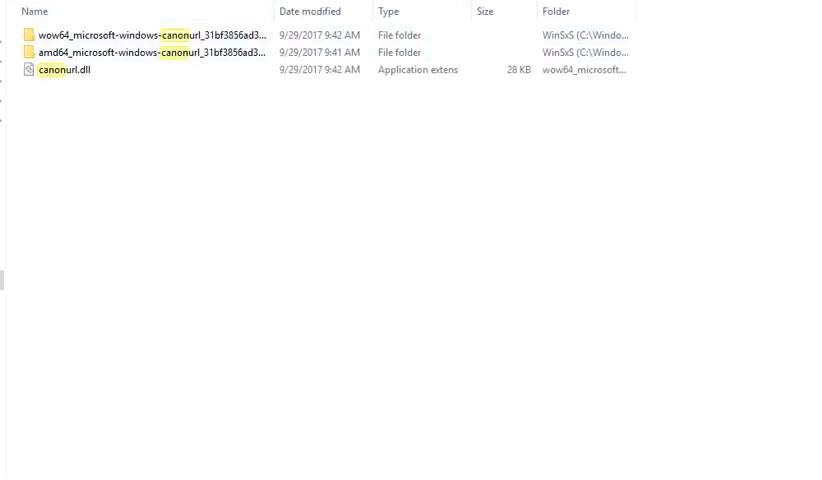
# - Select canonurl.dll results while the 'canon' search grows to fourteen matches
pyautogui.click(60, 69)
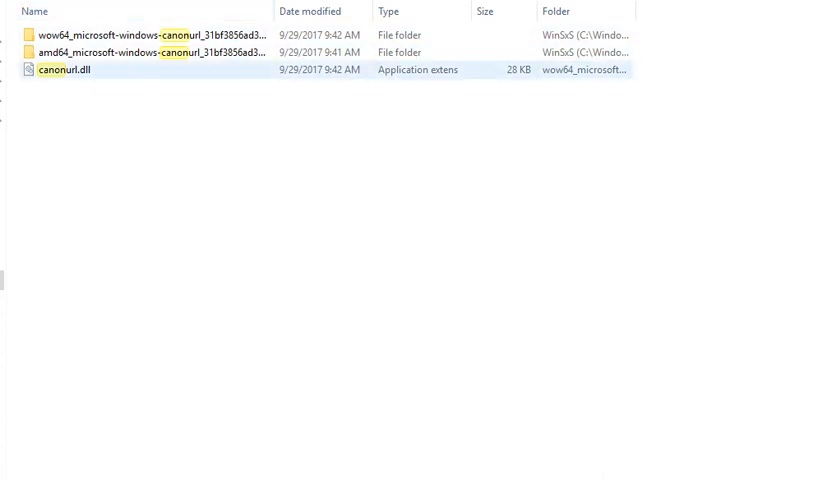
pyautogui.click(150, 35)
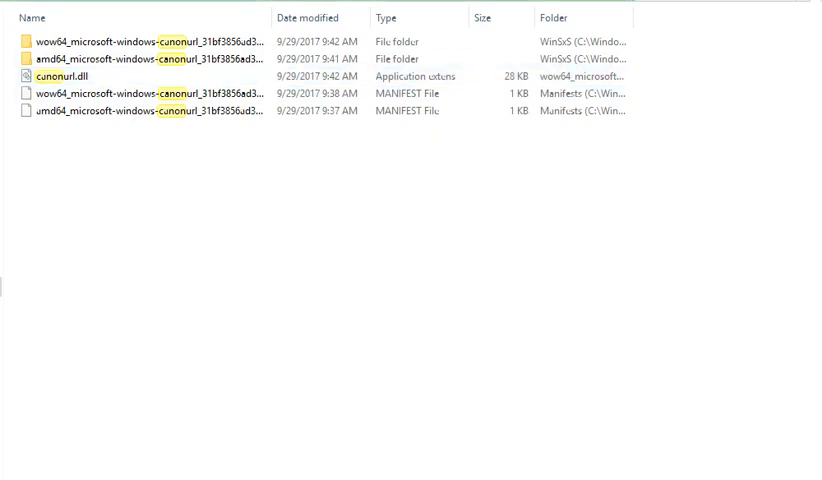
pyautogui.click(150, 93)
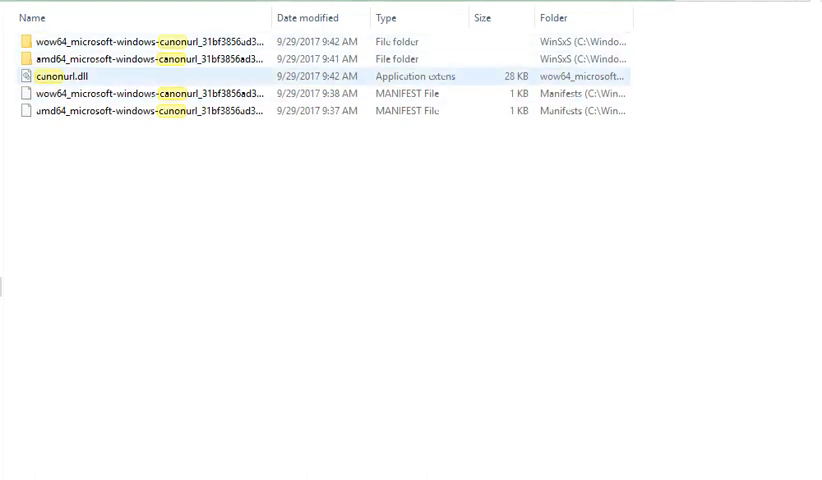
pyautogui.click(140, 58)
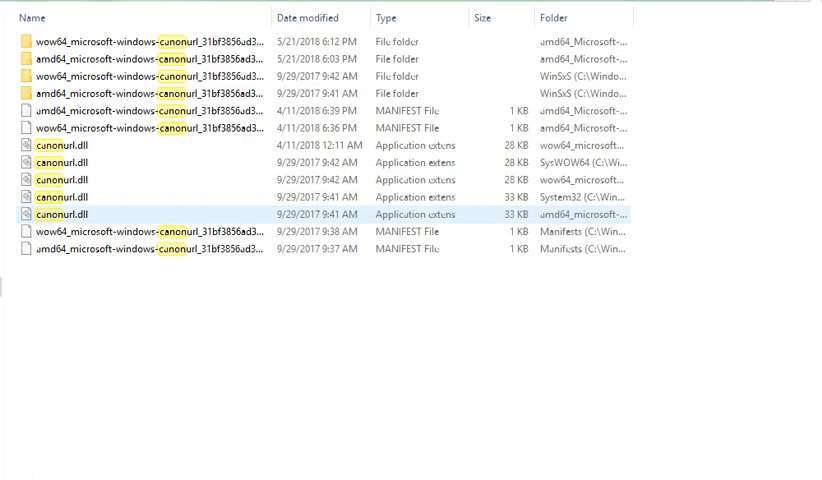
# - Widen the results view to read full paths of Canon leftovers in Windows.old
pyautogui.click(60, 197)
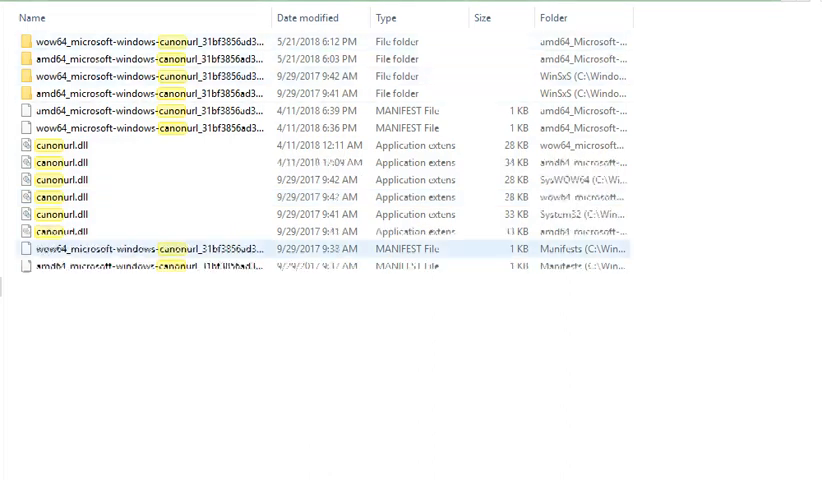
pyautogui.click(579, 18)
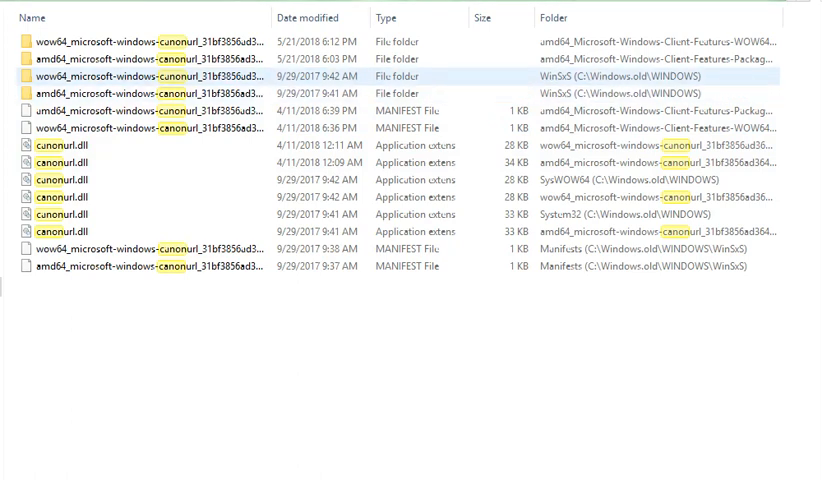
pyautogui.click(400, 93)
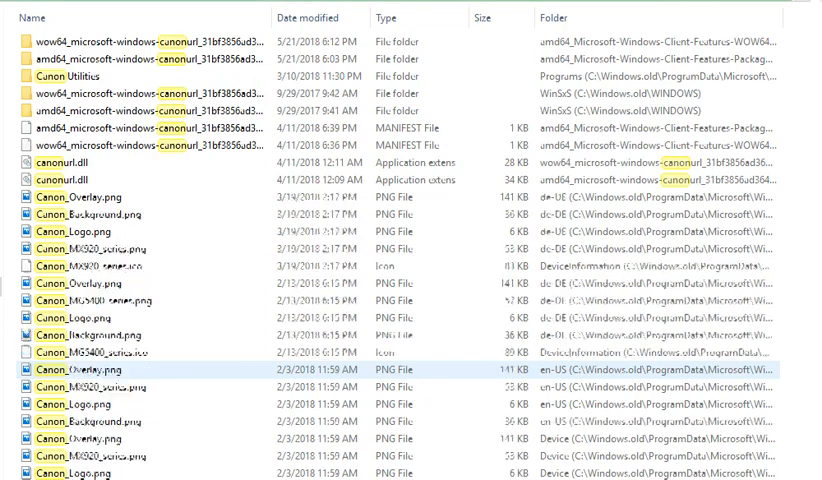
pyautogui.scroll(-3)
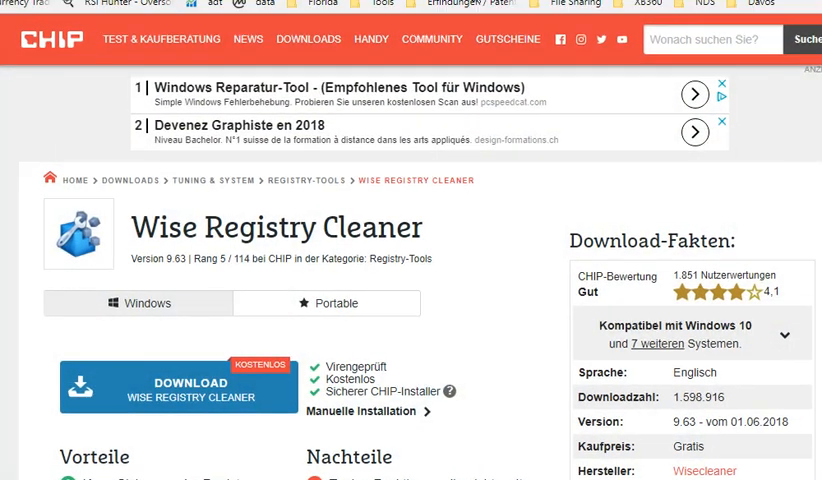
# - Scroll chip.de's Wise Registry Cleaner page to its pros, cons and download facts
pyautogui.scroll(-3)
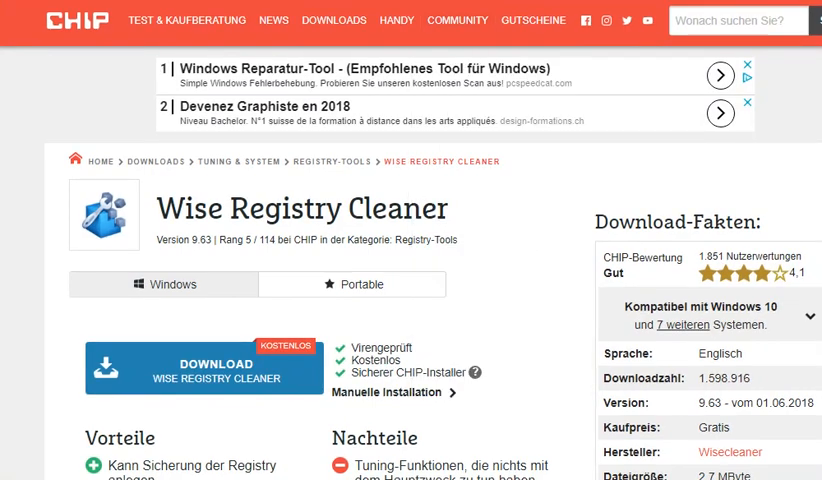
pyautogui.scroll(-3)
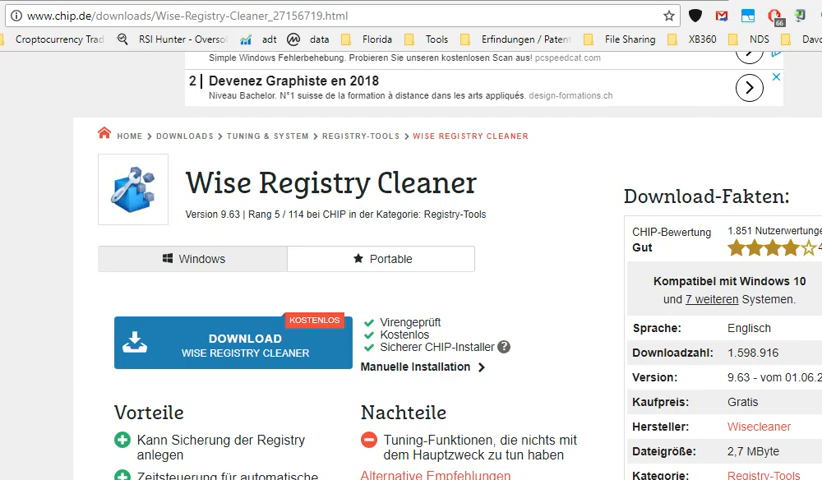
pyautogui.scroll(3)
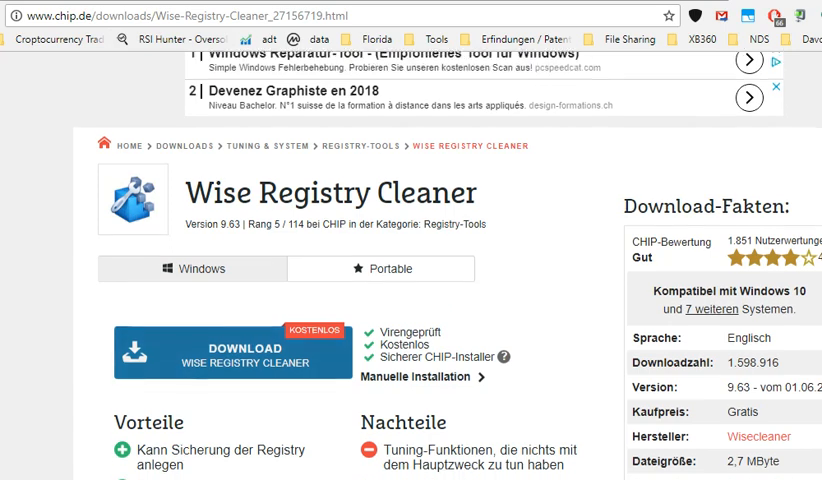
pyautogui.scroll(3)
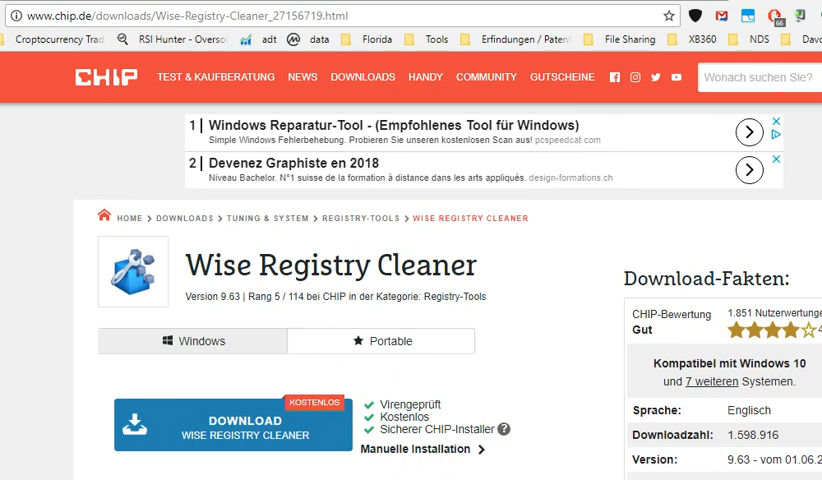
pyautogui.scroll(-3)
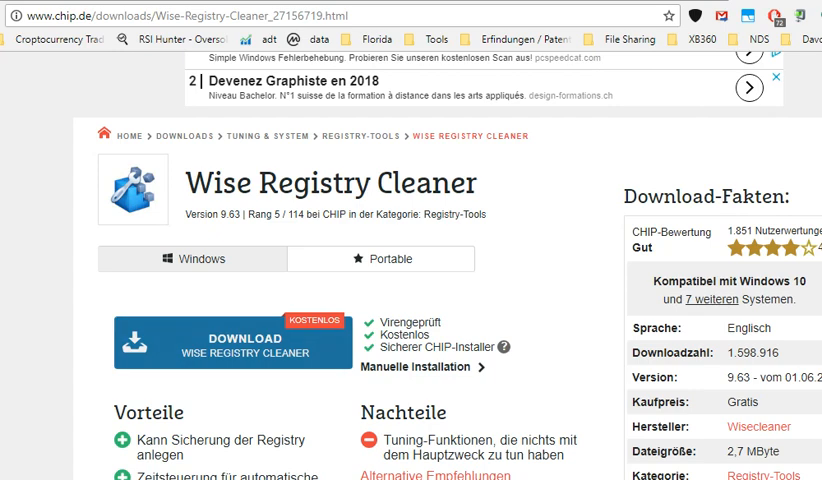
pyautogui.moveTo(232, 345)
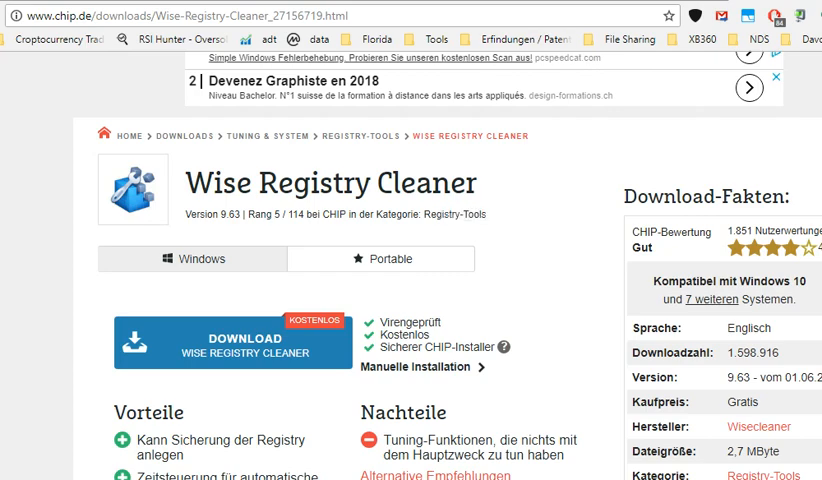
pyautogui.scroll(-3)
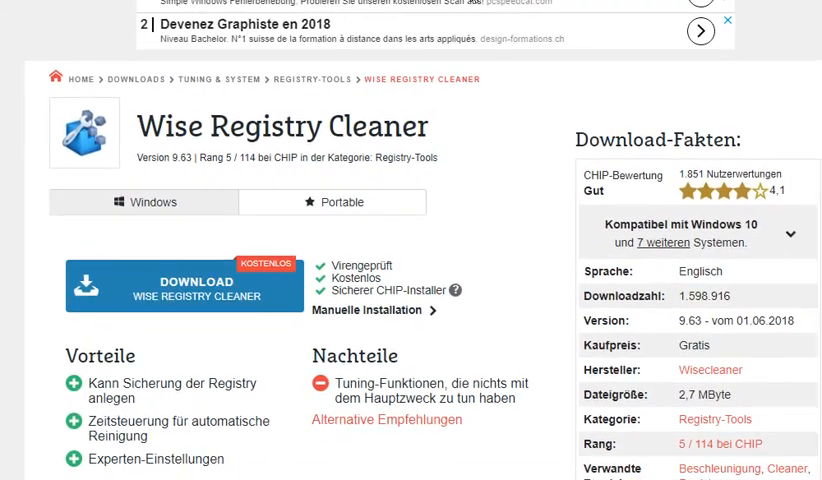